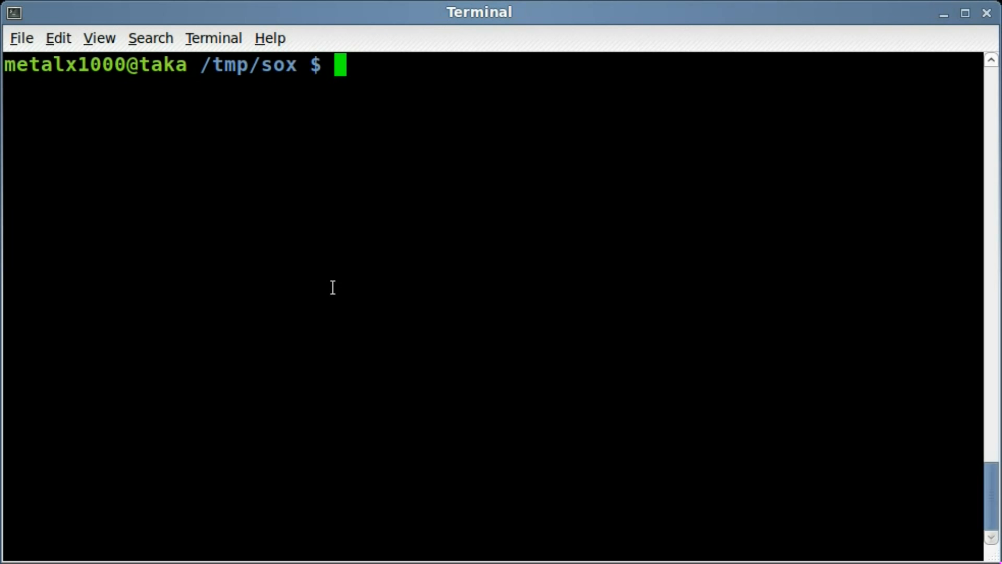
List /tmp/sox showing only music.mp3, then discard a half-typed sox command
{"action": "type", "text": "ls"}
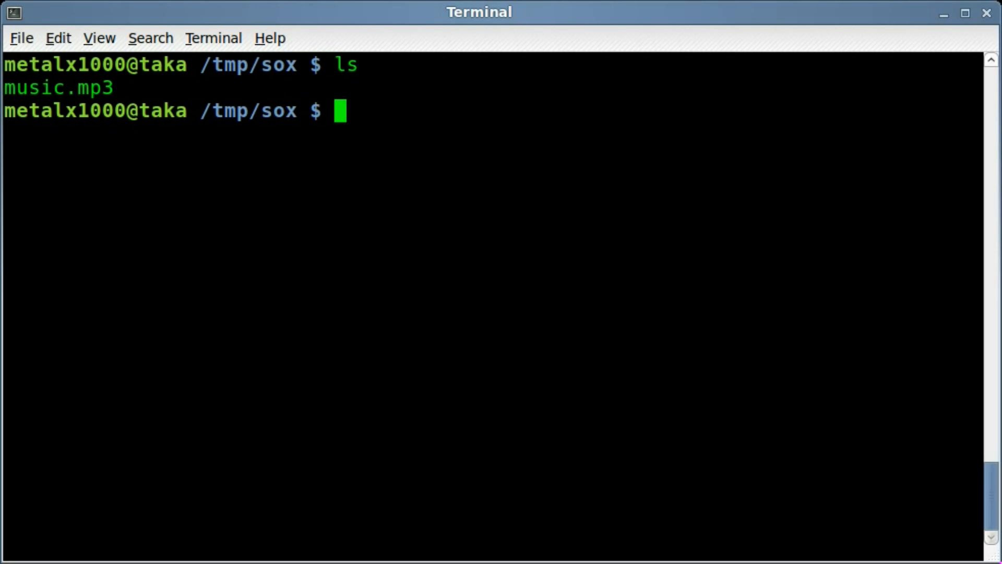
{"action": "type", "text": "sox"}
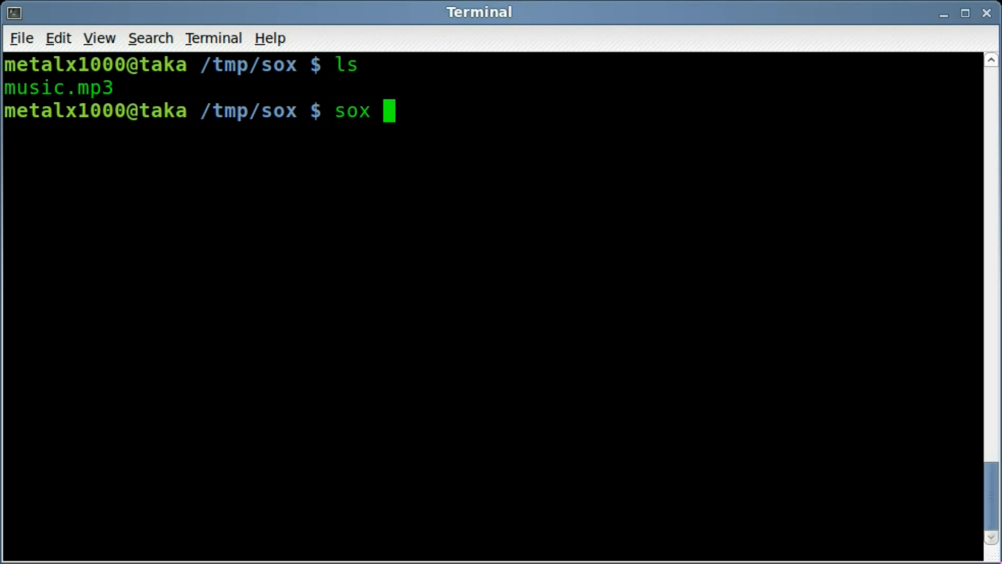
{"action": "key", "text": "ctrl+u"}
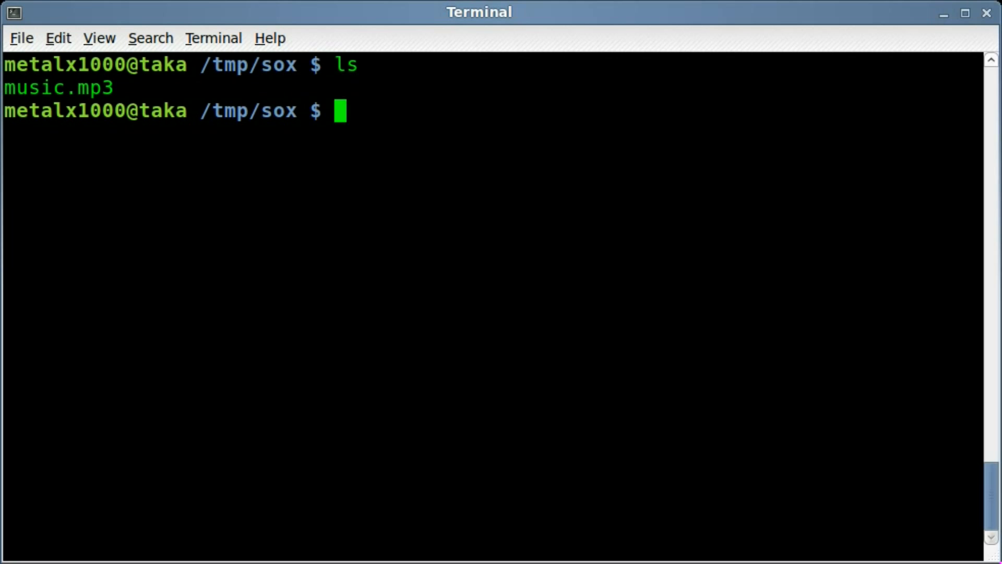
Convert music.mp3 to music.wav with ffmpeg -i music.mp3 music.wav
{"action": "type", "text": "ffmpe"}
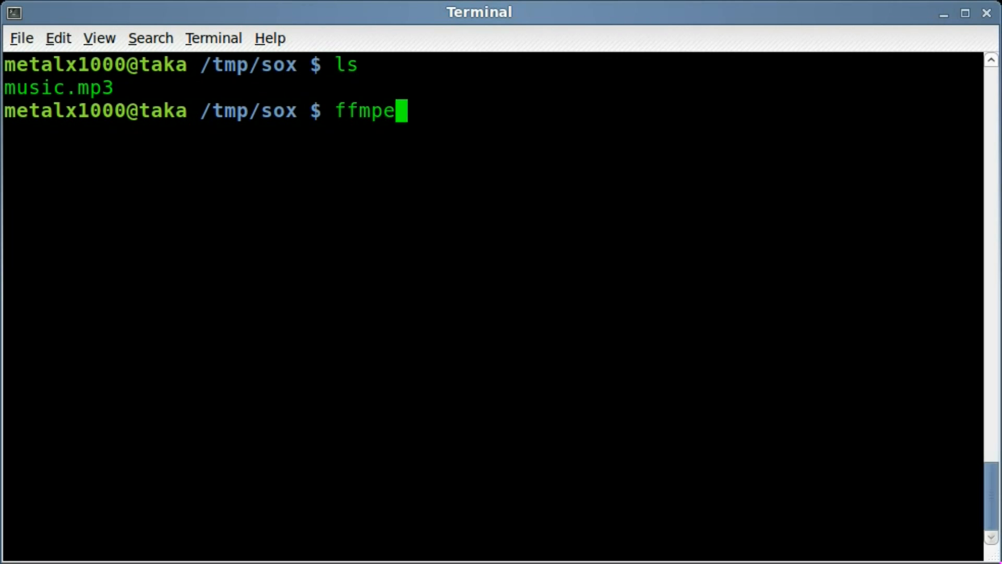
{"action": "type", "text": "g -i music.mp3"}
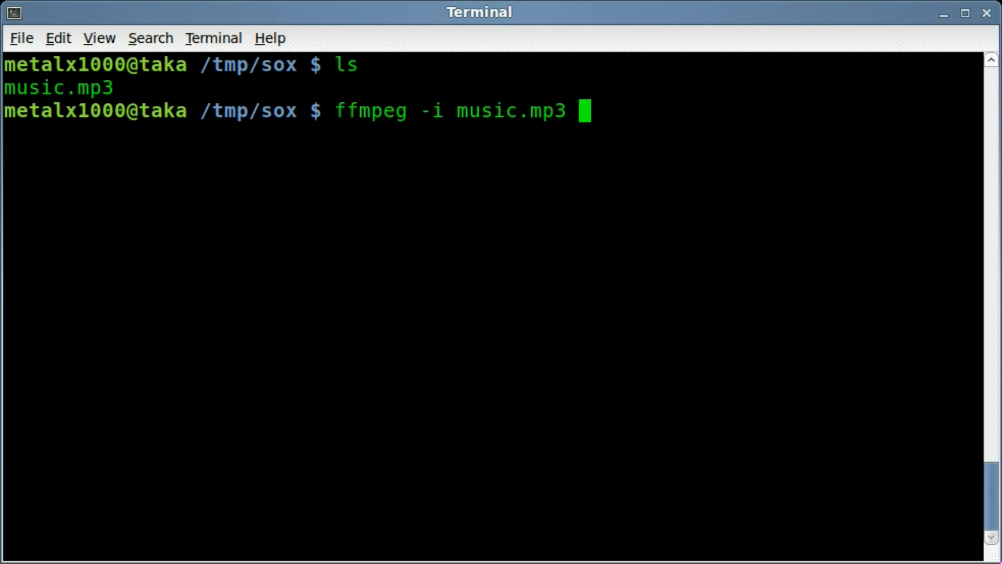
{"action": "type", "text": "music."}
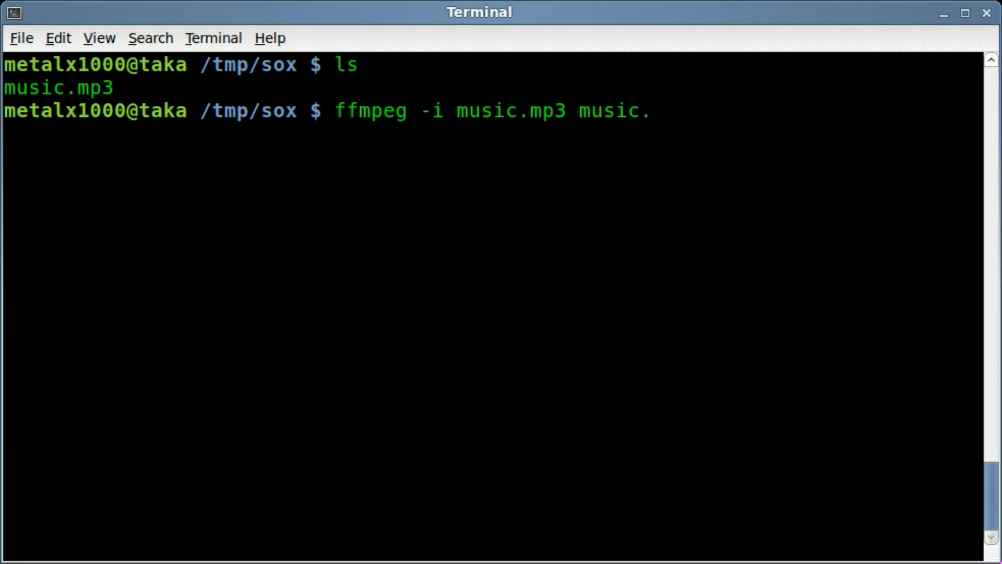
{"action": "type", "text": "wav"}
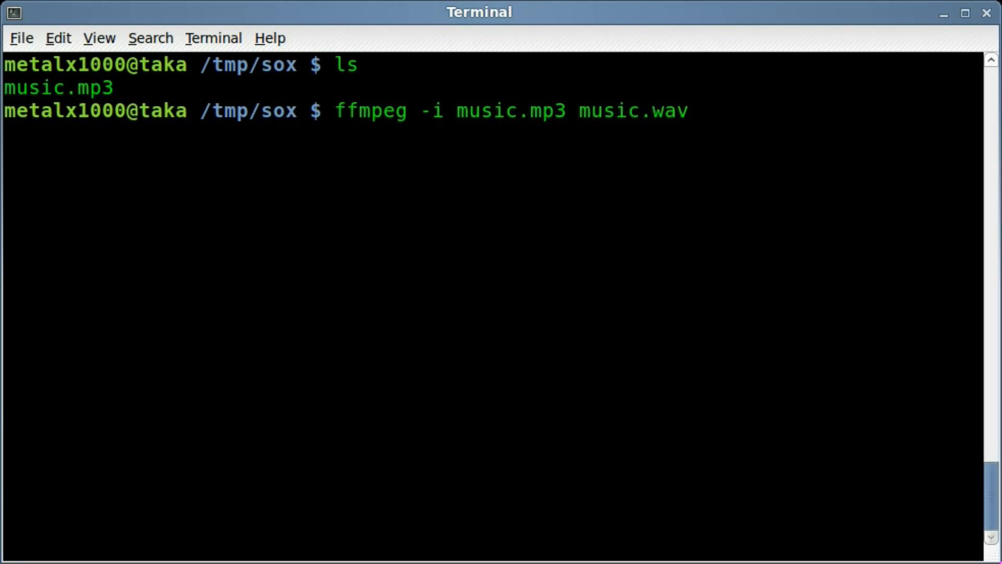
{"action": "key", "text": "Return"}
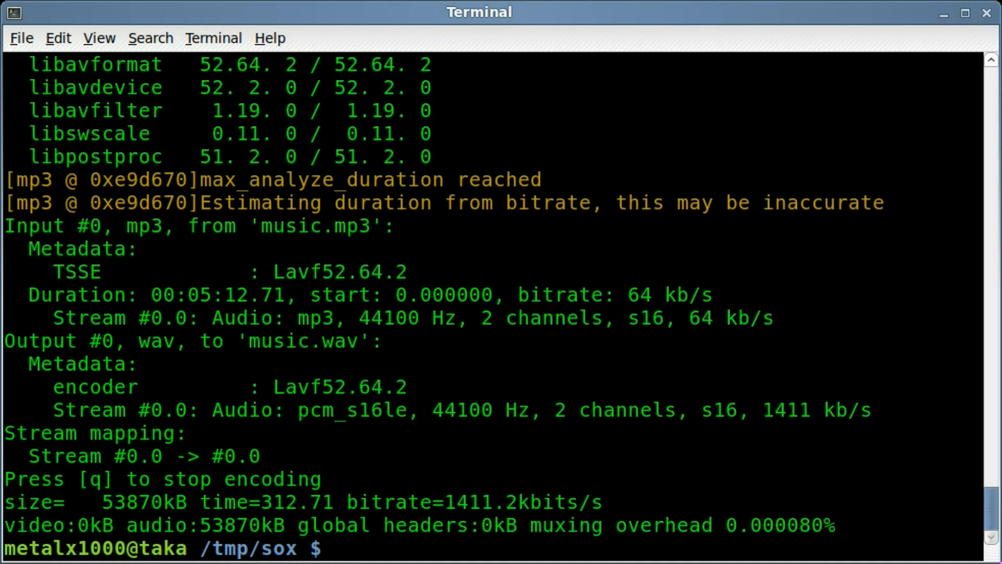
List the folder in detail, confirming the 53M music.wav beside the 2.4M MP3
{"action": "type", "text": "ls"}
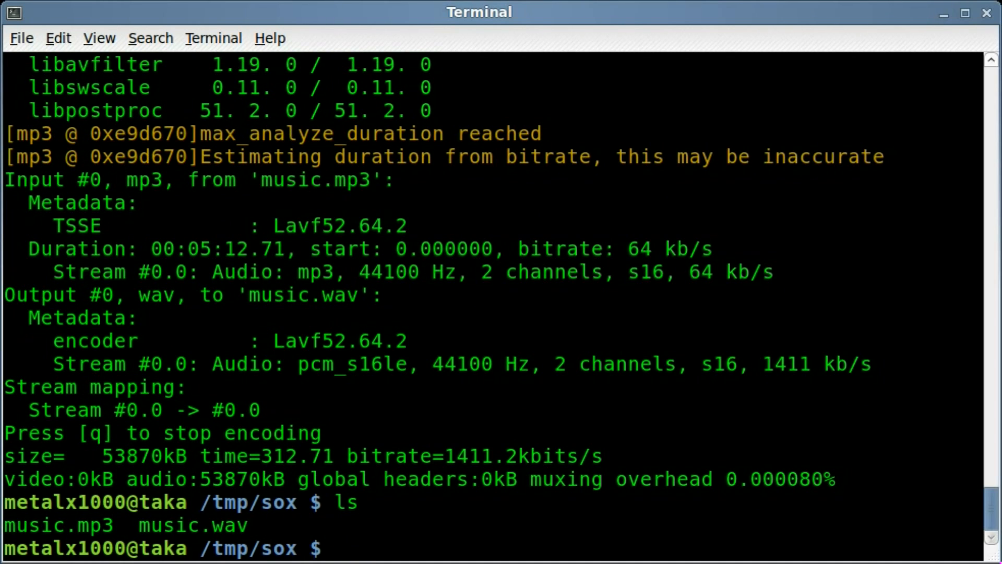
{"action": "type", "text": "ls -lha"}
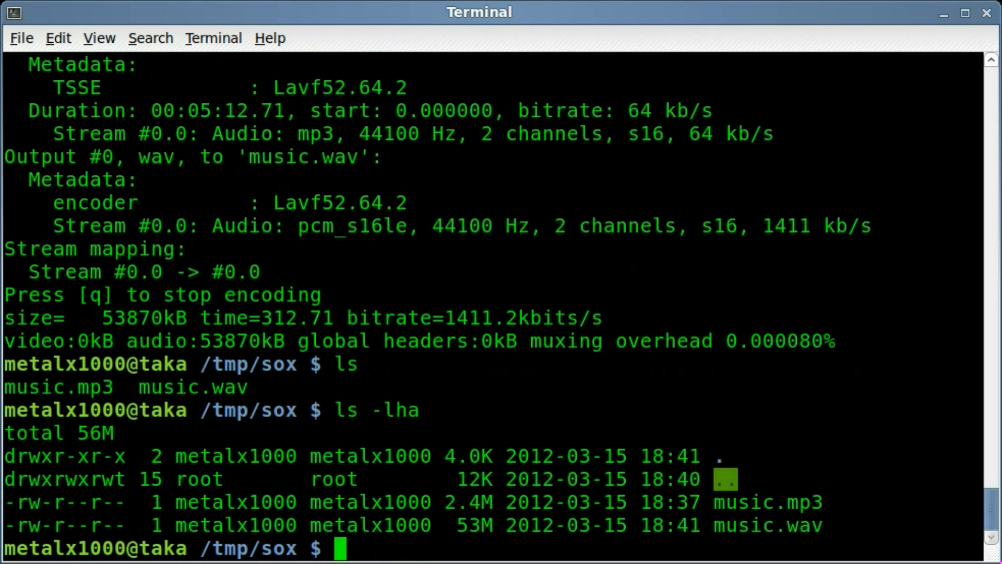
{"action": "mouse_move", "coordinate": [483, 529]}
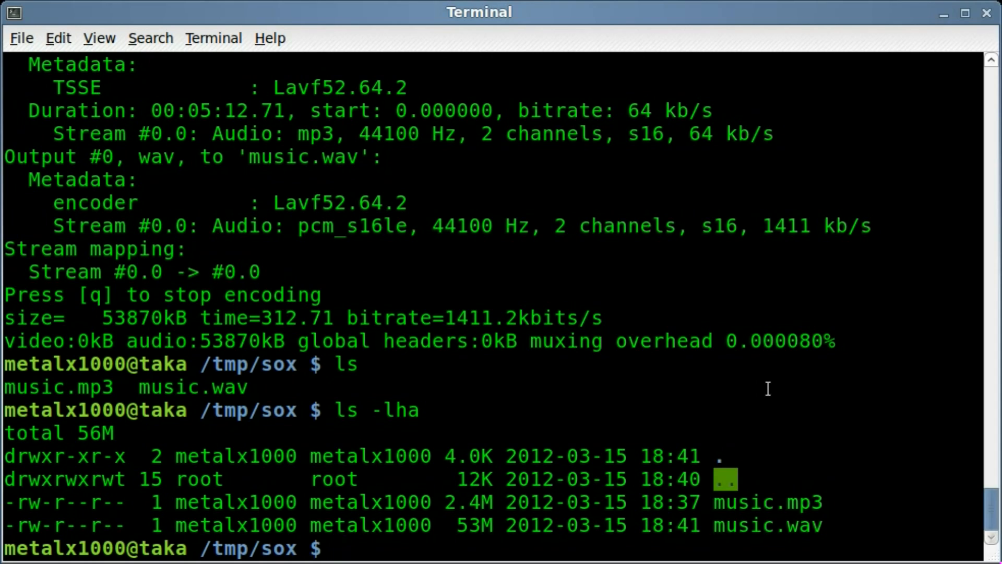
Generate spectrogram.png from music.wav with sox music.wav -n spectrogram and start the display command
{"action": "type", "text": "sox"}
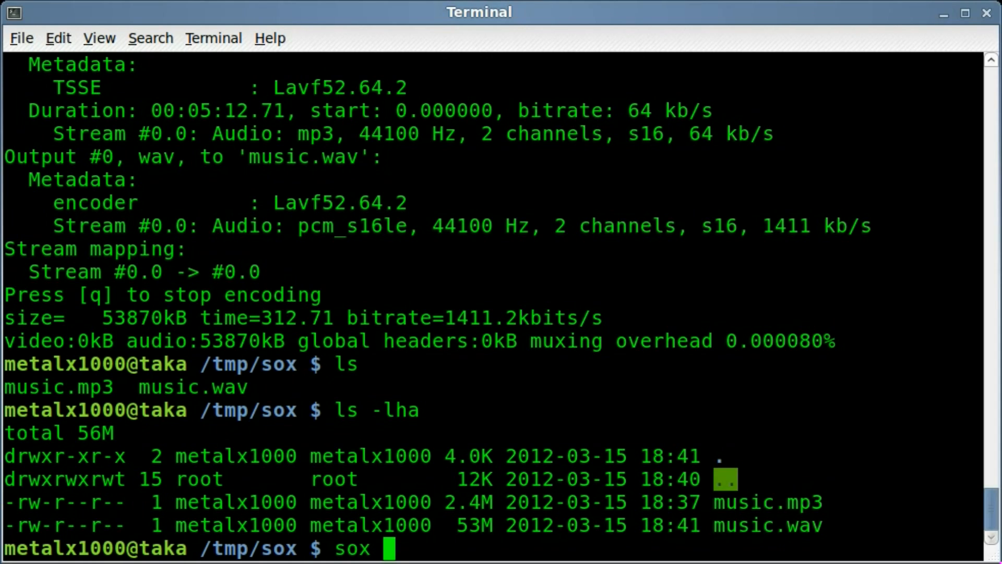
{"action": "type", "text": "music.wav -n"}
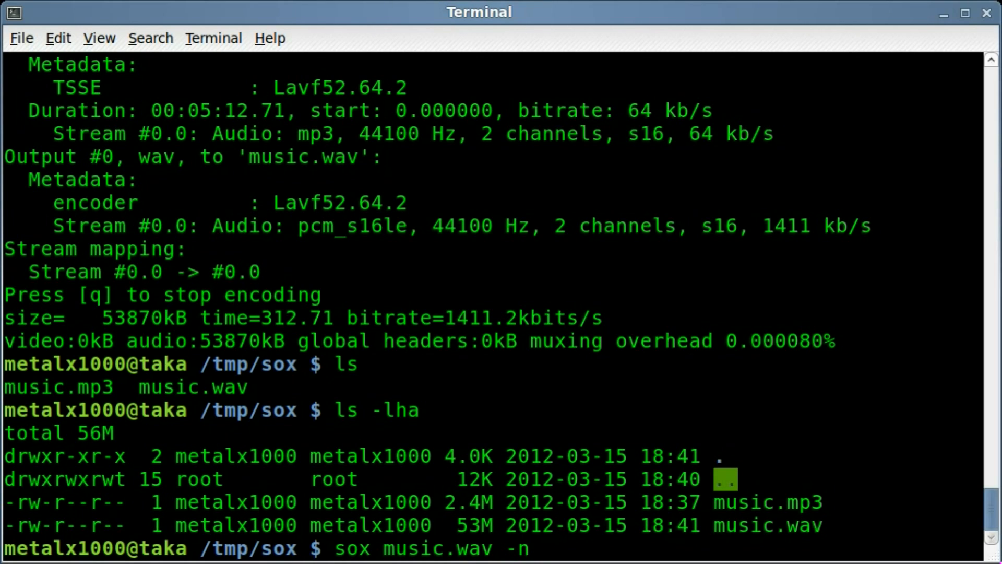
{"action": "type", "text": "spect"}
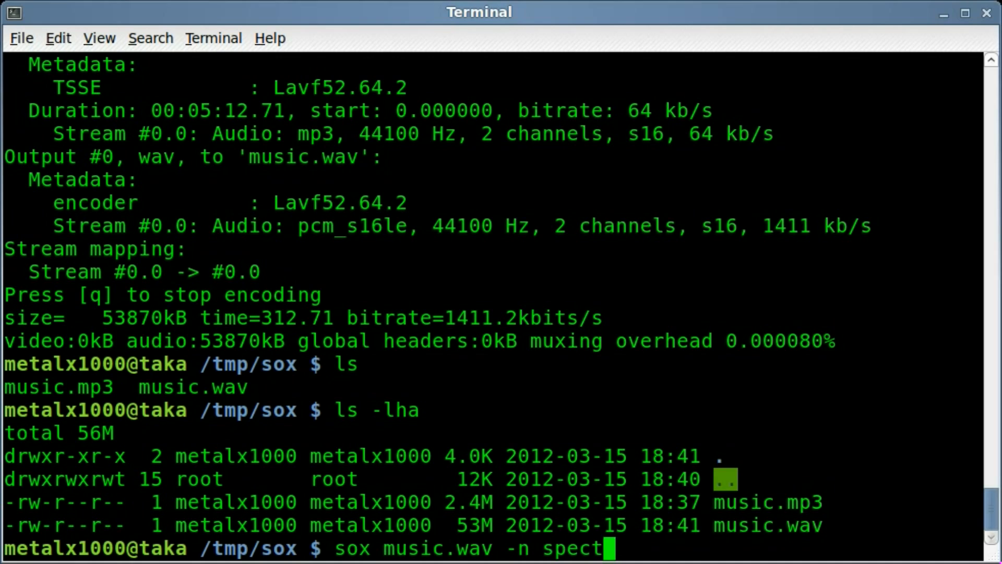
{"action": "type", "text": "ro"}
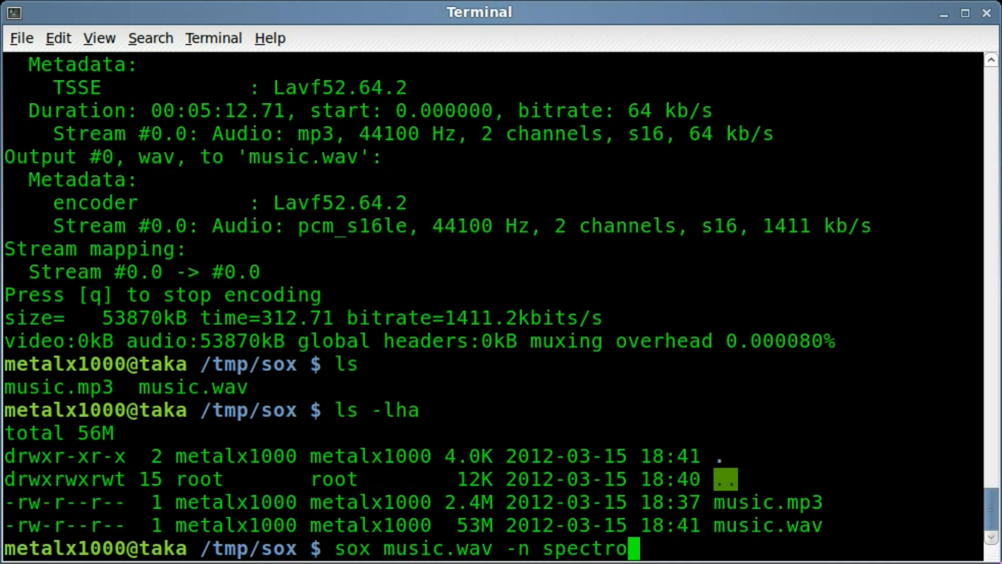
{"action": "type", "text": "gram"}
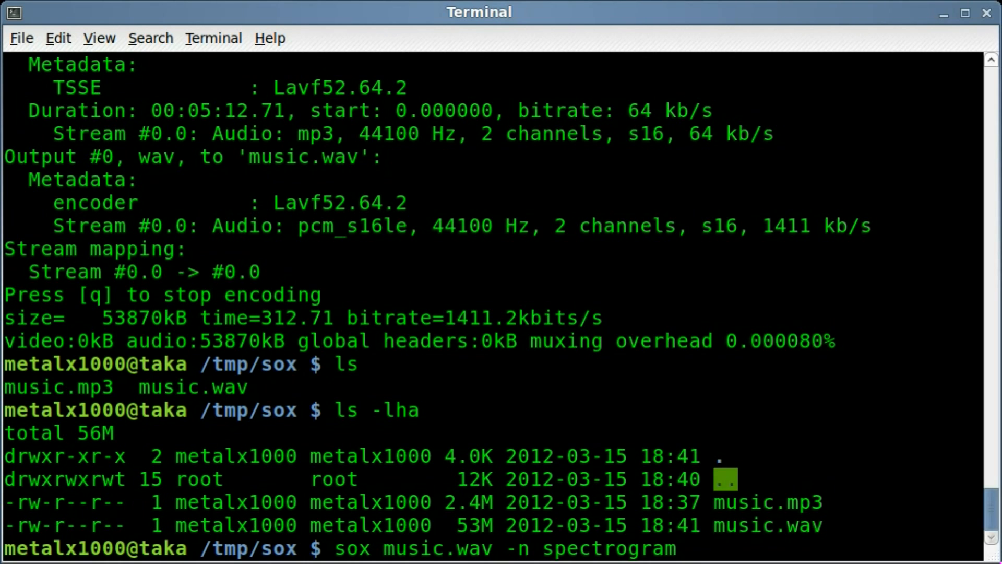
{"action": "key", "text": "Return"}
{"action": "type", "text": "ls"}
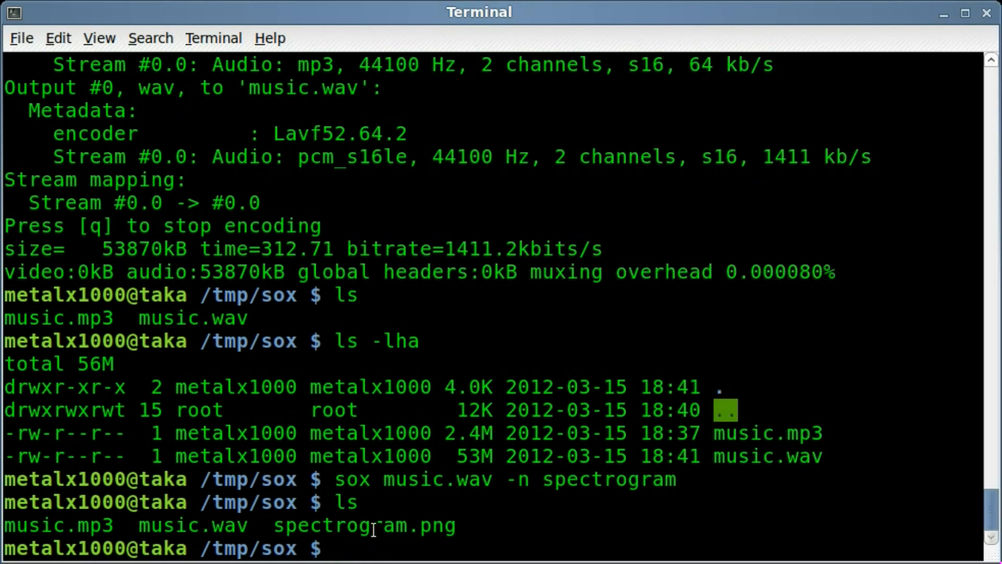
{"action": "type", "text": "display spectrogram.png"}
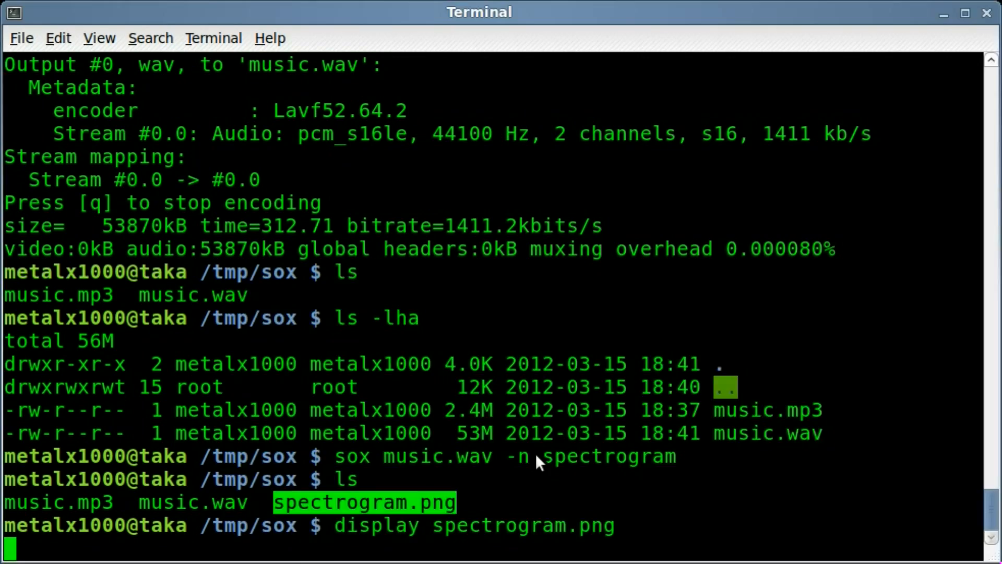
View spectrogram.png in ImageMagick display, then return to the terminal prompt
{"action": "key", "text": "Return"}
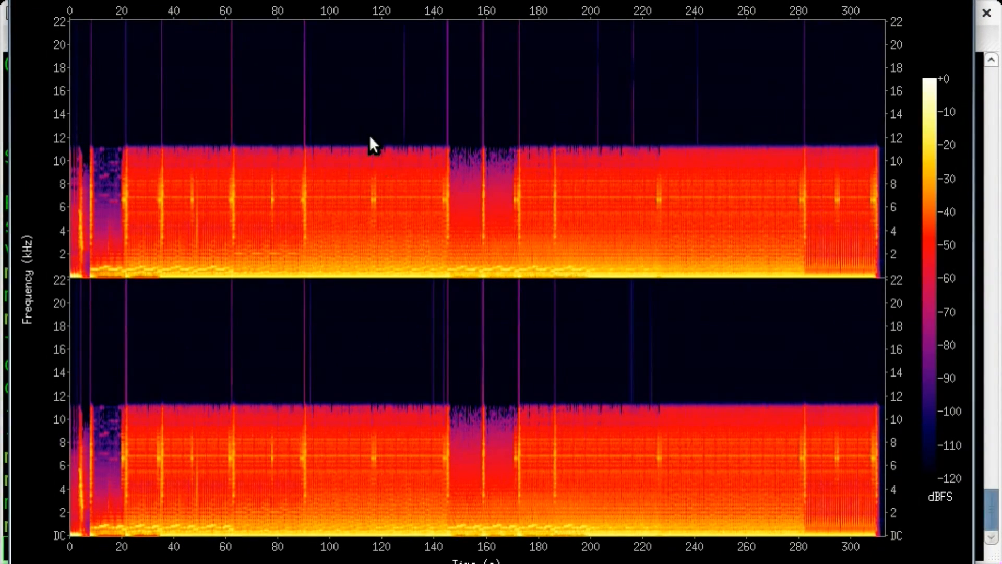
{"action": "mouse_move", "coordinate": [728, 265]}
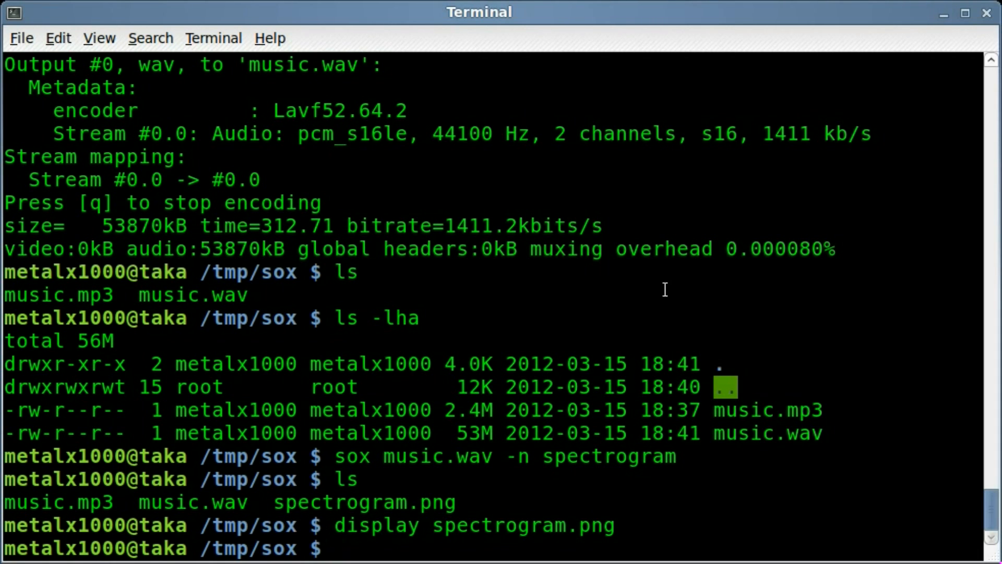
Write the colour spectrogram to music.png with -o music.png and view it in display
{"action": "type", "text": "display spectrogram.png"}
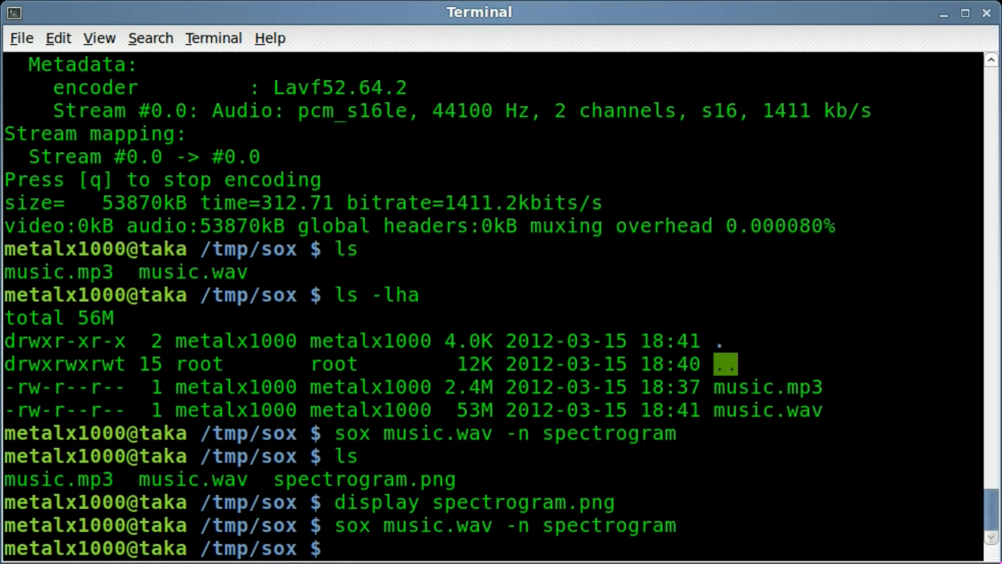
{"action": "type", "text": "sox music.wav -n spectrogram"}
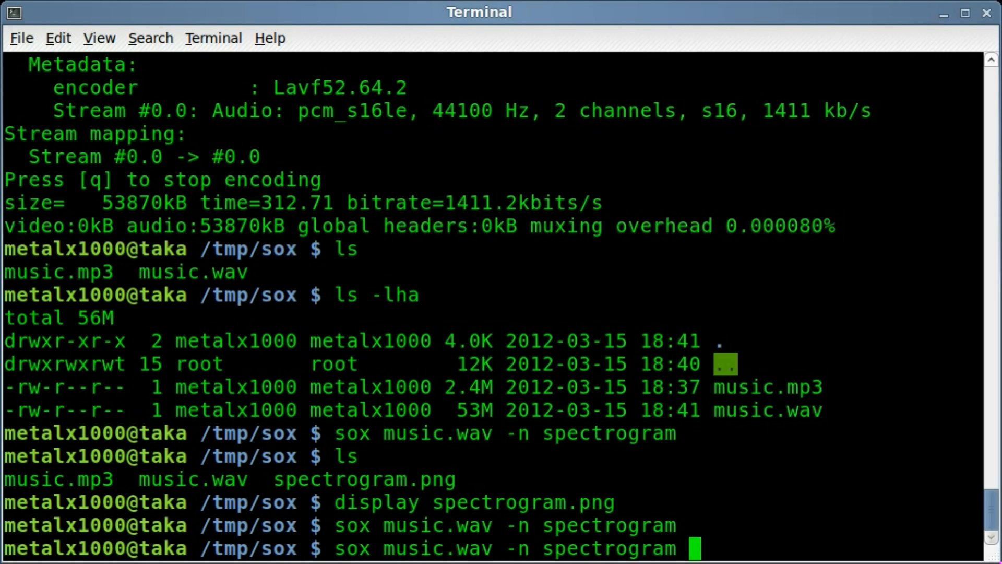
{"action": "type", "text": "-o"}
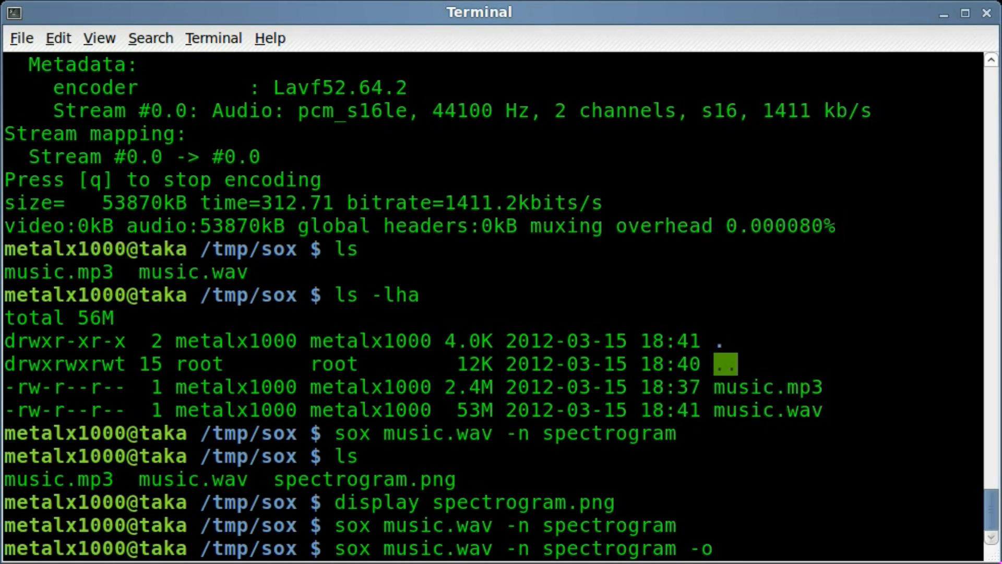
{"action": "type", "text": "mus"}
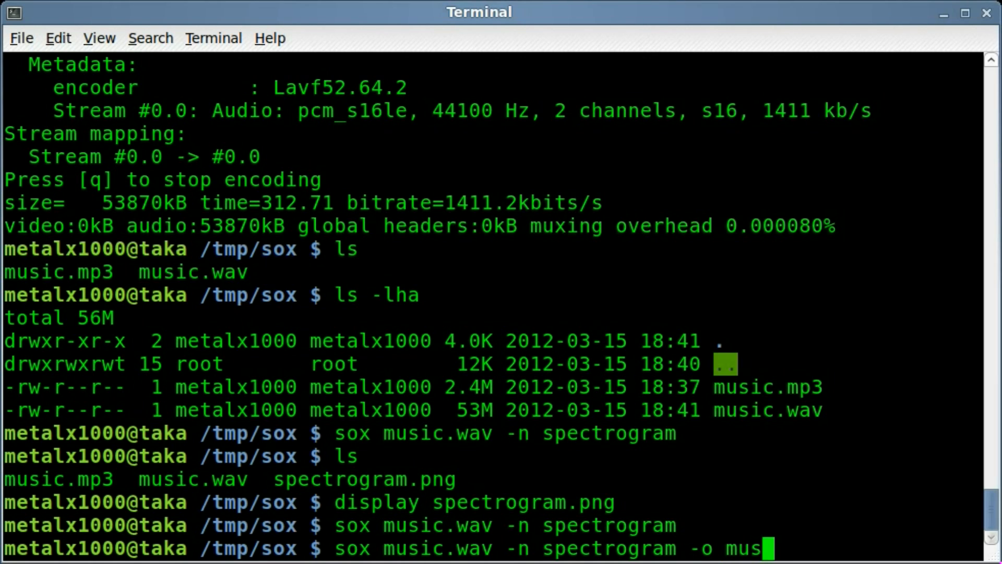
{"action": "type", "text": "ic.png"}
{"action": "type", "text": "ls"}
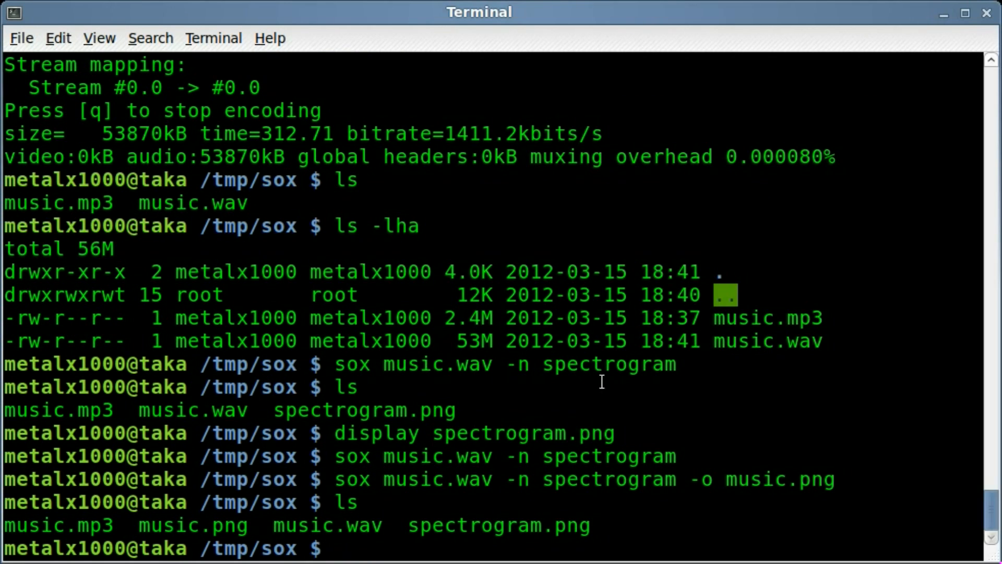
{"action": "type", "text": "displ"}
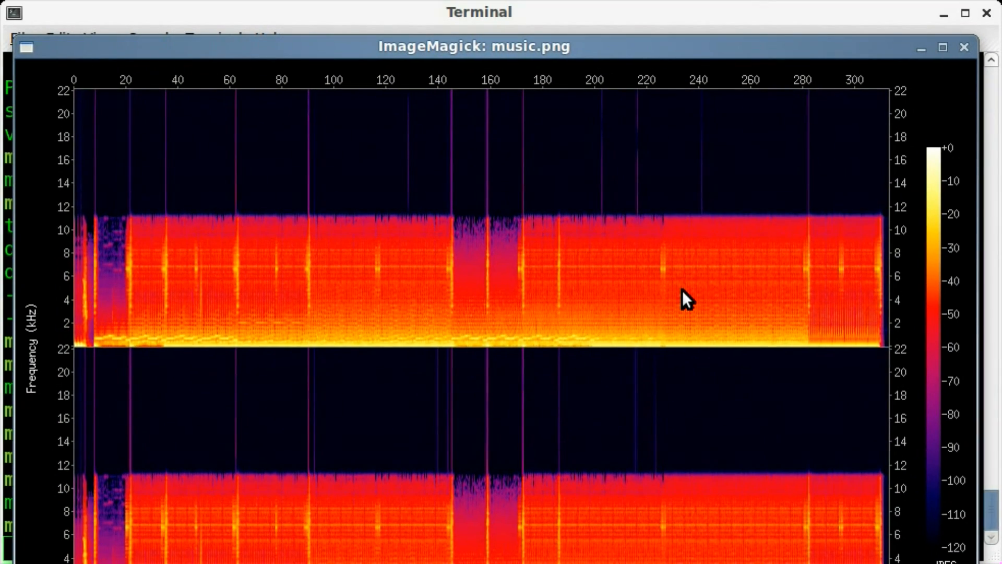
{"action": "mouse_move", "coordinate": [949, 74]}
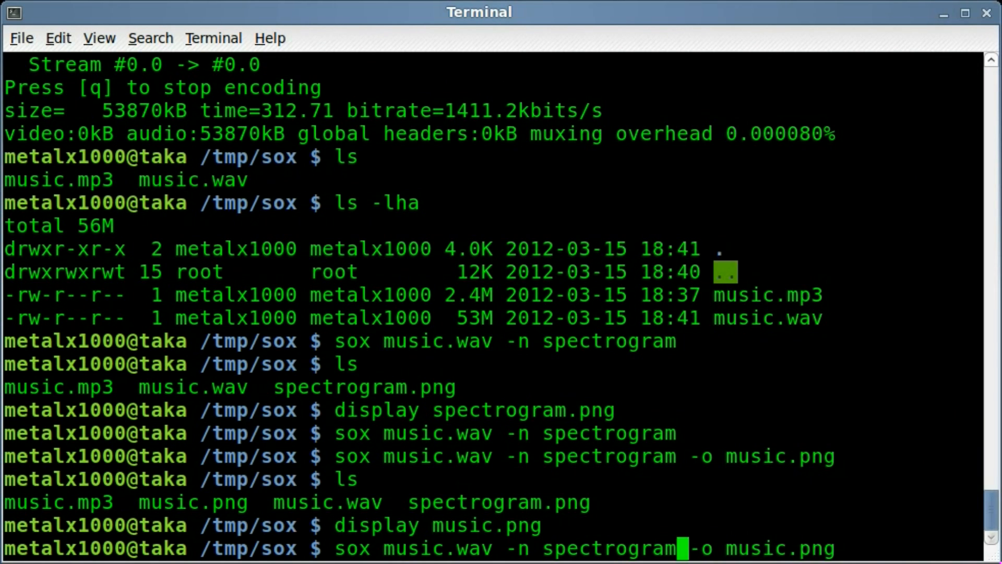
Regenerate music.png as a monochrome spectrogram using the -m option
{"action": "type", "text": "-m -"}
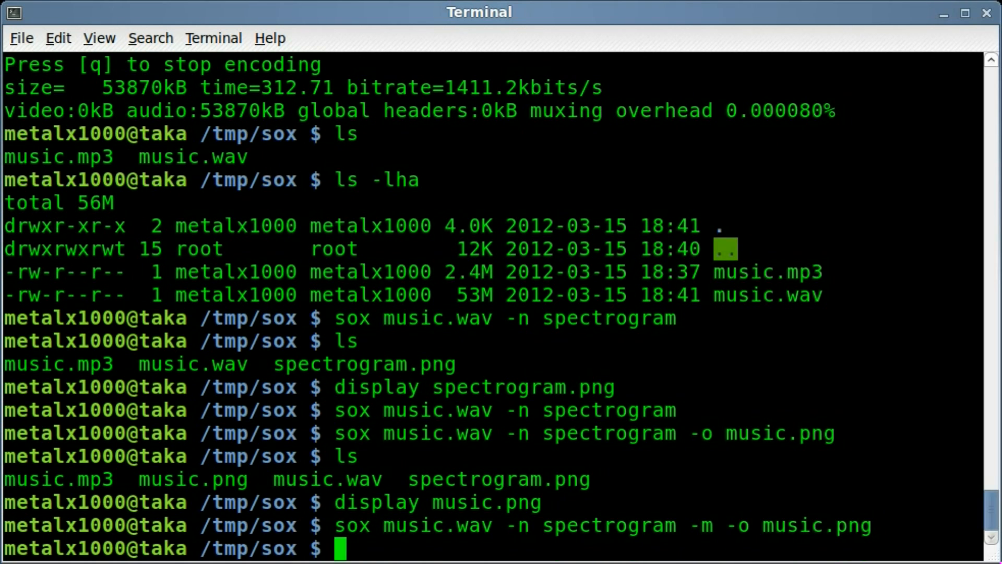
{"action": "key", "text": "Return"}
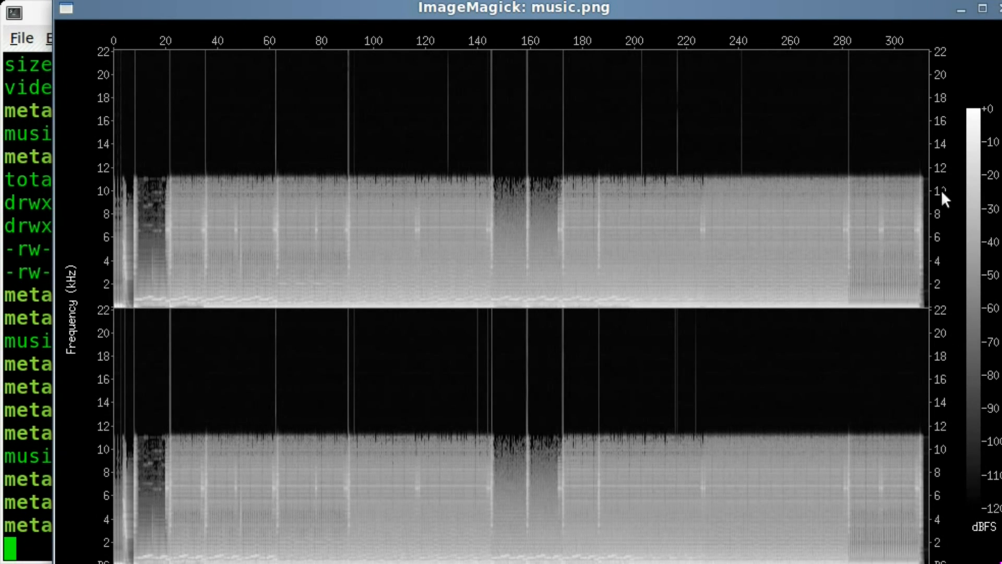
{"action": "mouse_move", "coordinate": [480, 89]}
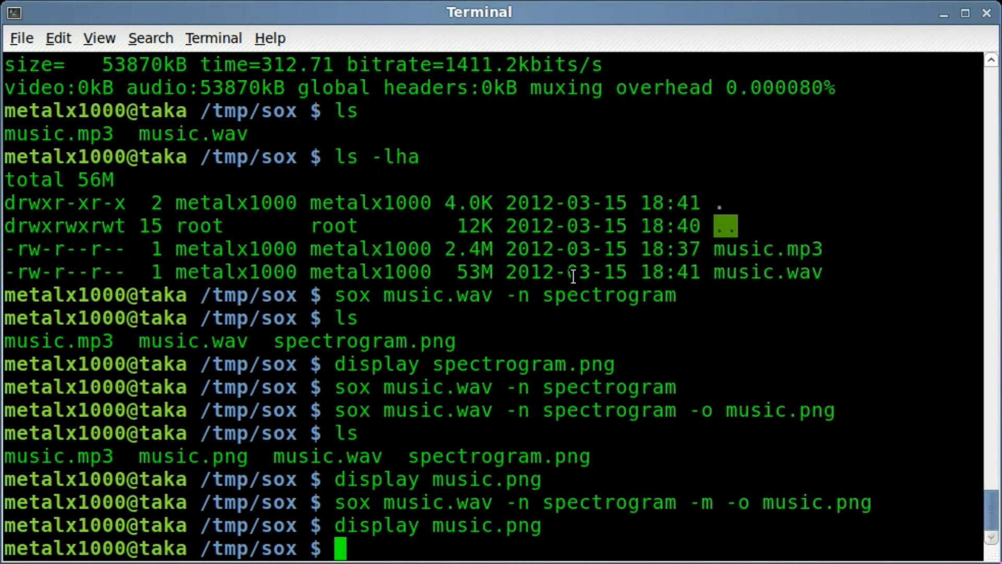
Regenerate music.png with -m -l for a light-background spectrogram, view it and close the viewer
{"action": "type", "text": "sox music.wav -n spectrogram -m -o music.png"}
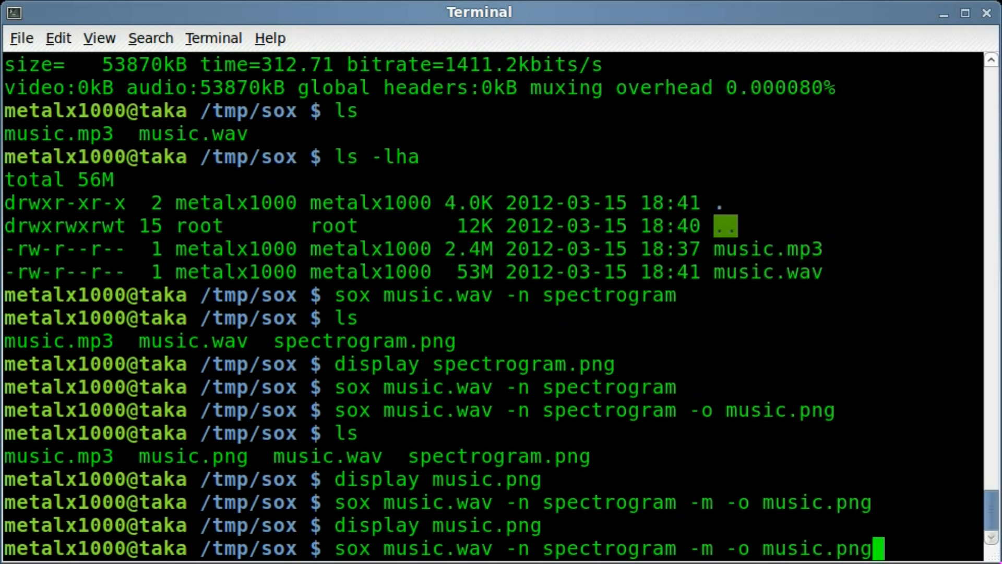
{"action": "key", "text": "Left"}
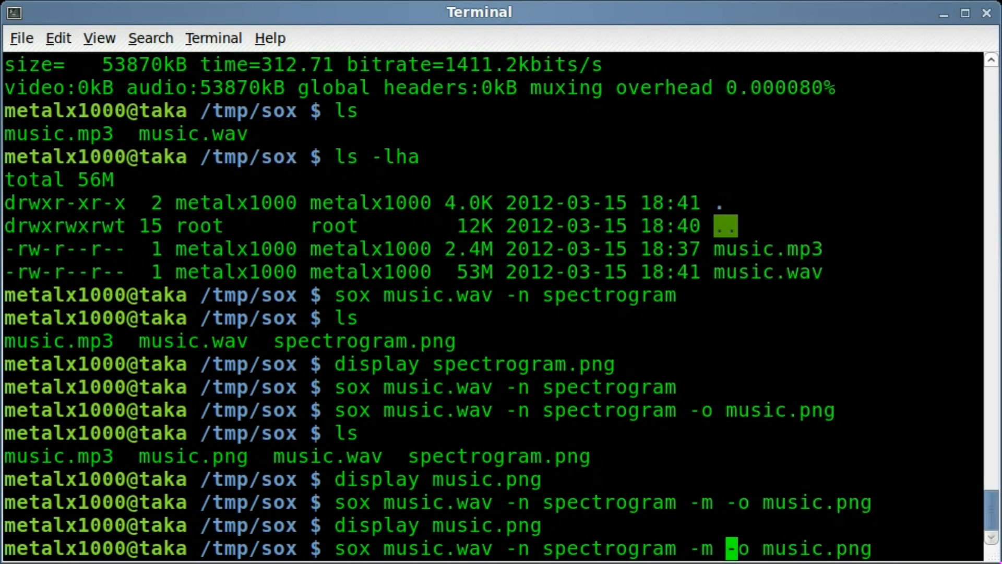
{"action": "type", "text": "l"}
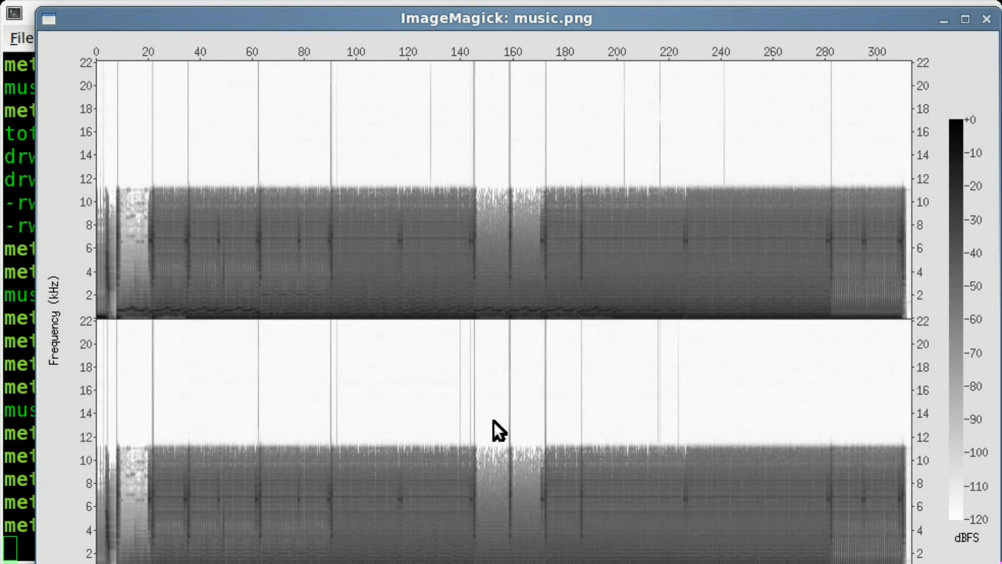
{"action": "mouse_move", "coordinate": [514, 394]}
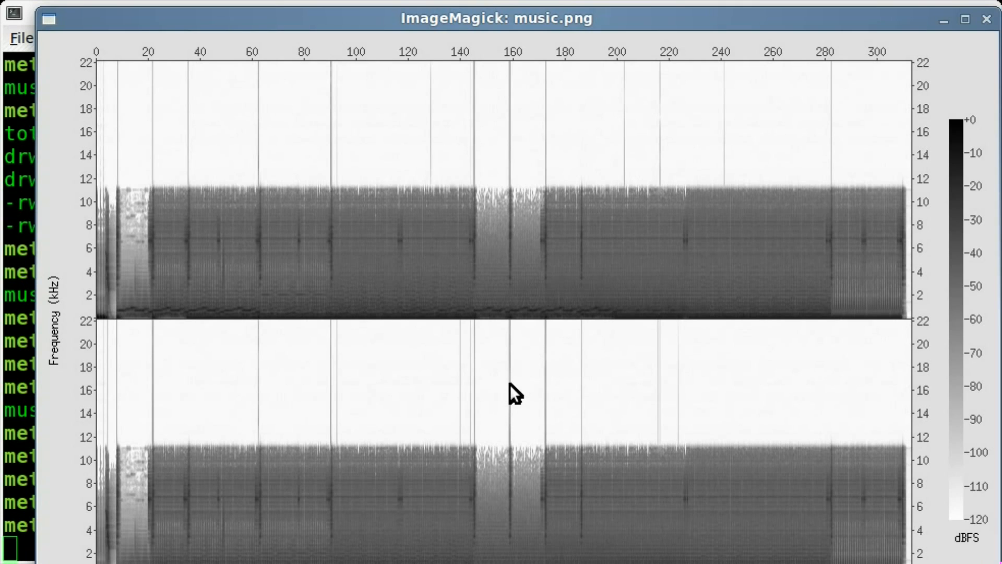
{"action": "mouse_move", "coordinate": [990, 24]}
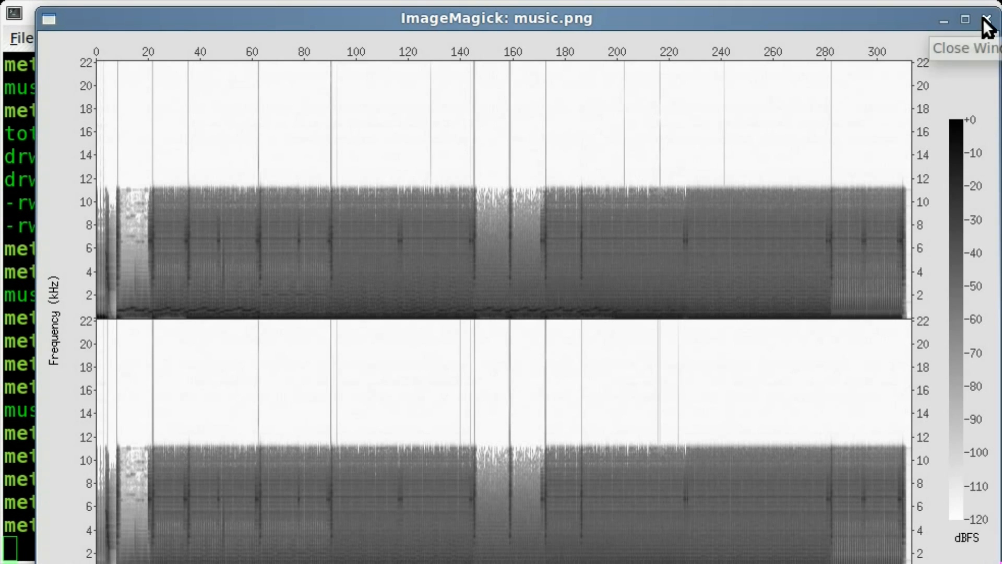
{"action": "left_click", "coordinate": [987, 20]}
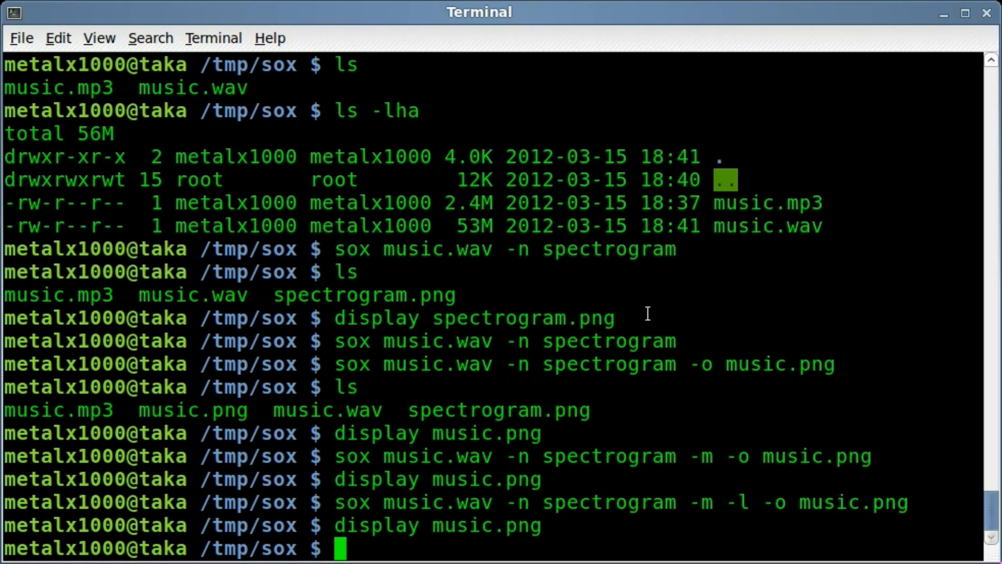
{"action": "mouse_move", "coordinate": [452, 379]}
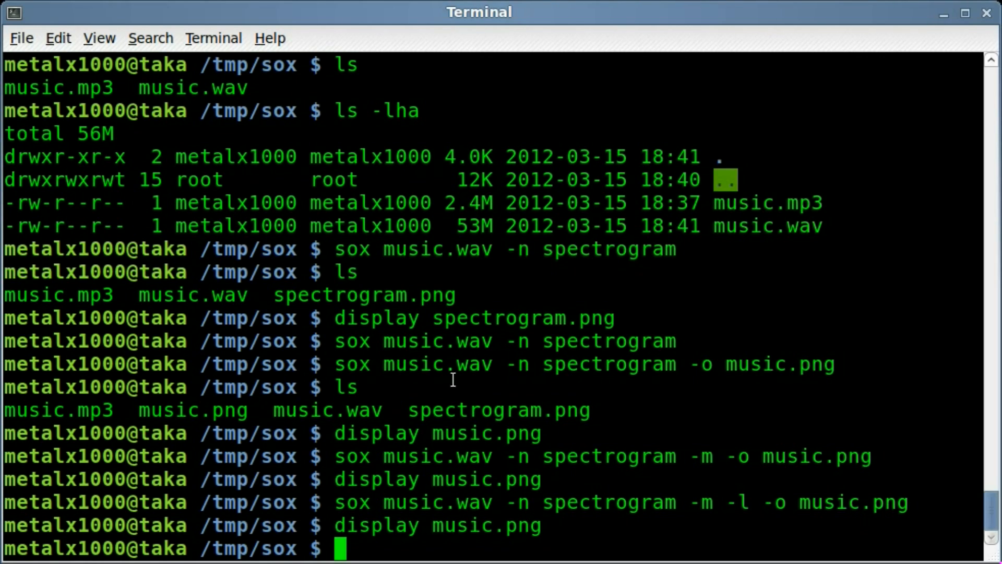